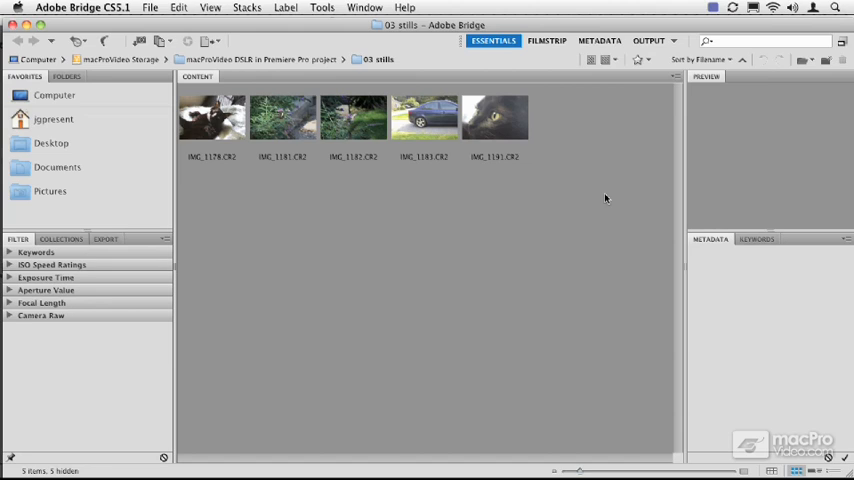
mouse_move(600, 198)
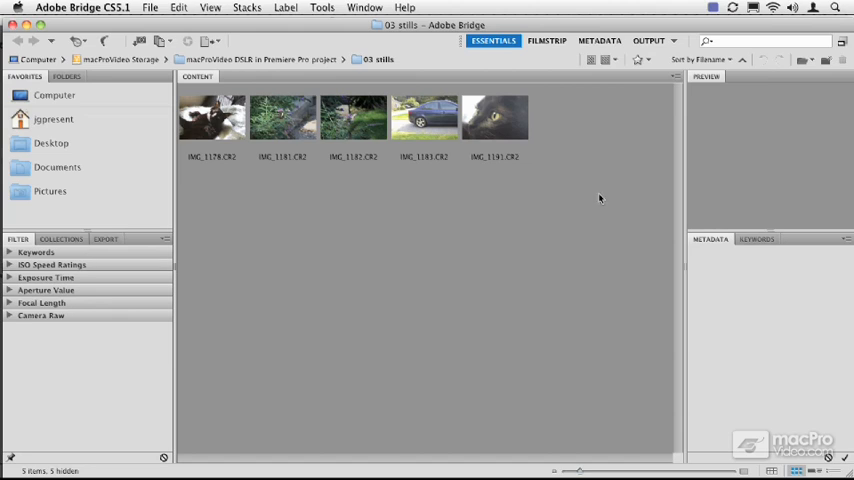
mouse_move(576, 190)
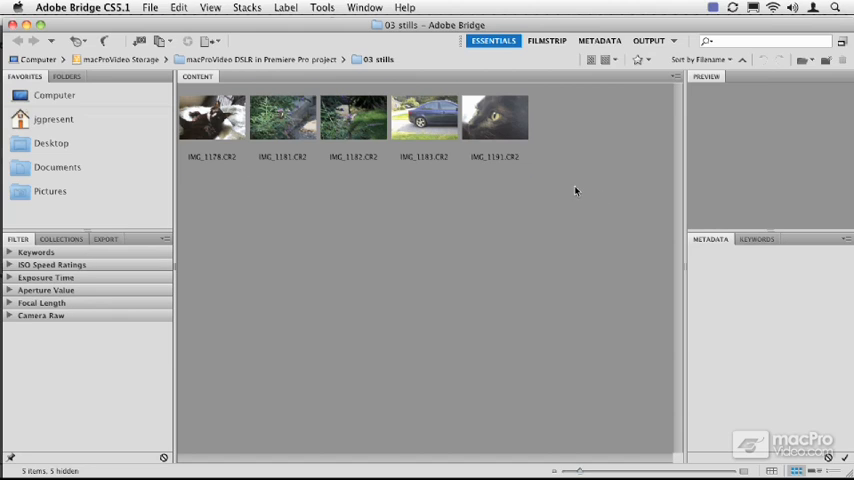
Select all five CR2 stills and open the Tools menu
click(324, 9)
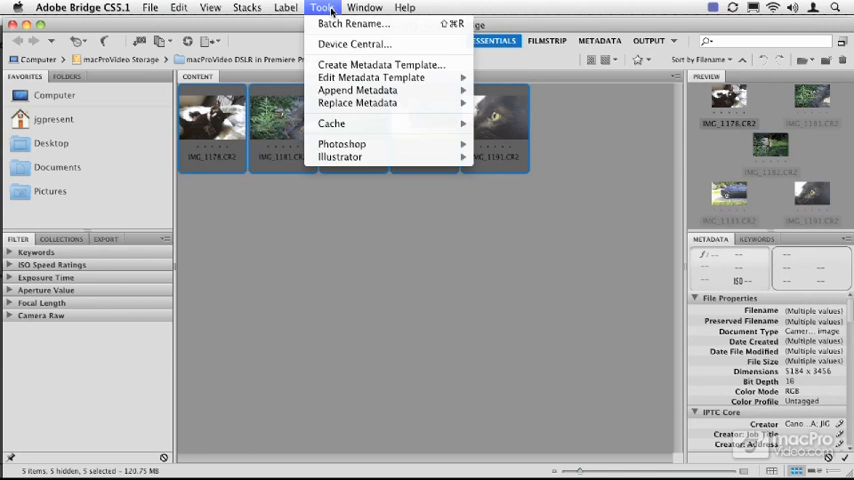
mouse_move(360, 20)
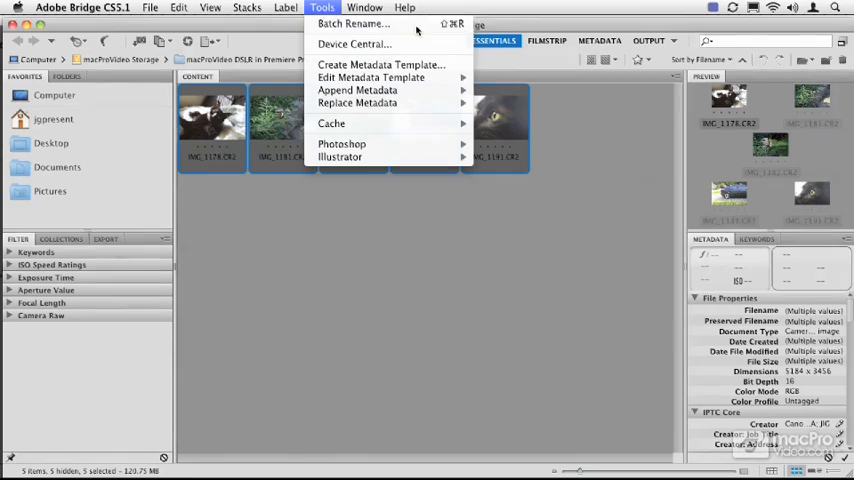
Batch rename the five stills to 'Baby Doc_' plus their current filenames
click(356, 23)
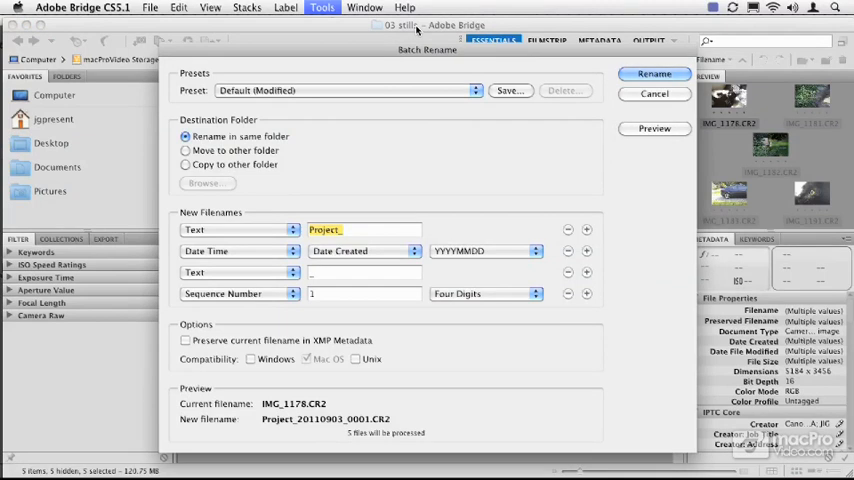
mouse_move(403, 200)
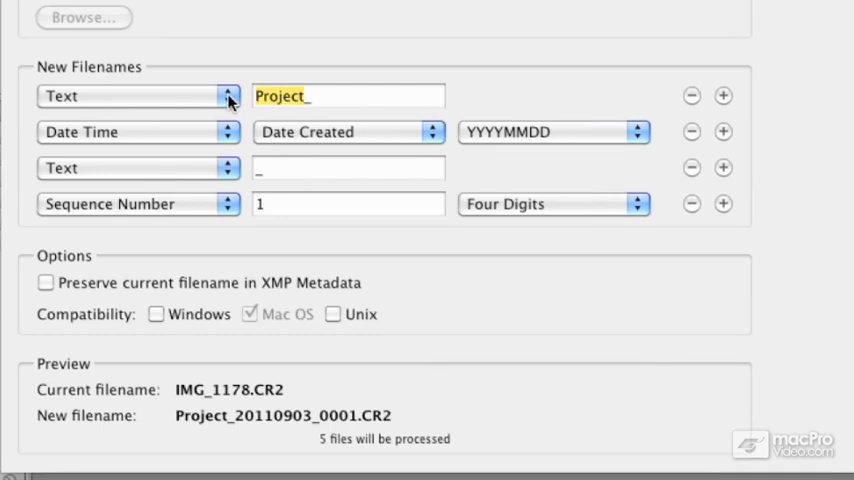
text(Baby Doc_)
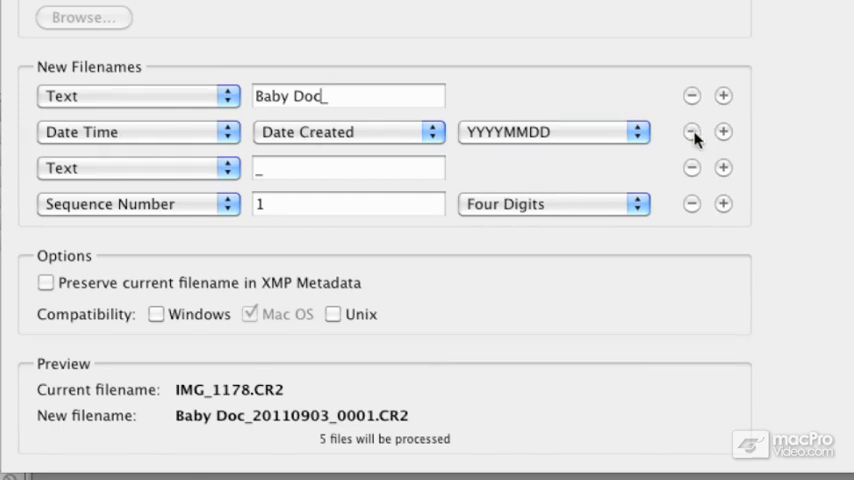
click(690, 132)
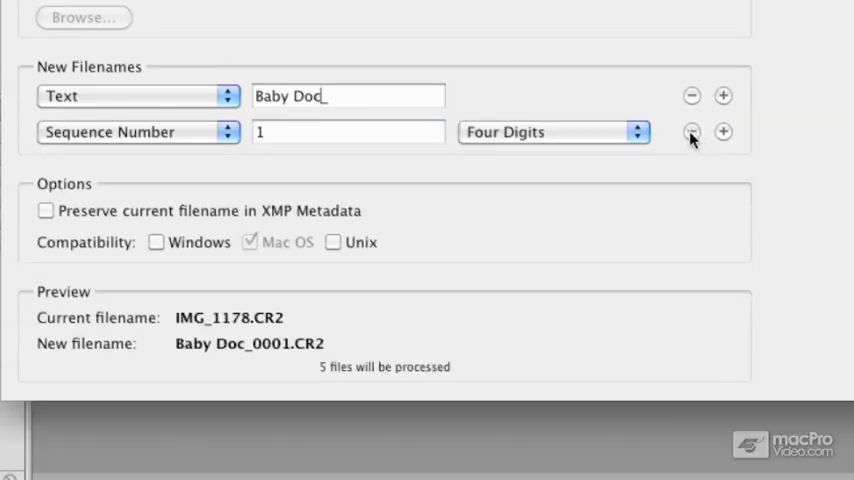
click(138, 131)
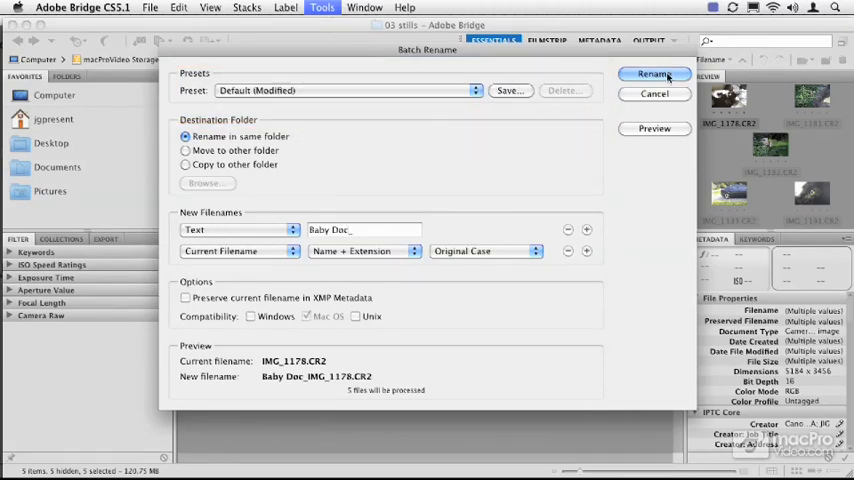
click(654, 74)
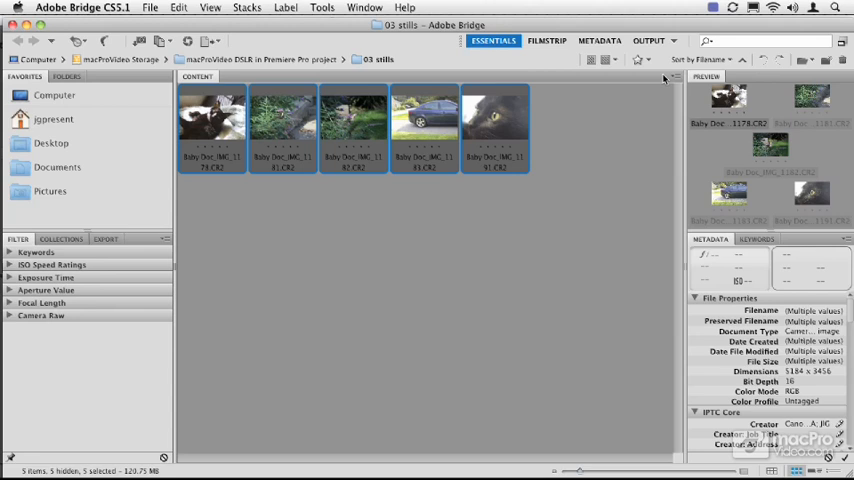
mouse_move(641, 62)
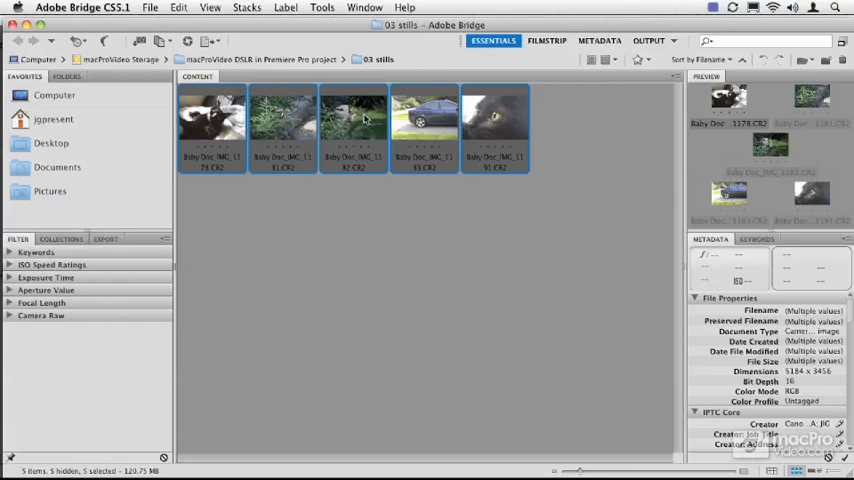
Deselect all and inspect Baby Doc_IMG_1181.CR2's preserved original filename
click(288, 7)
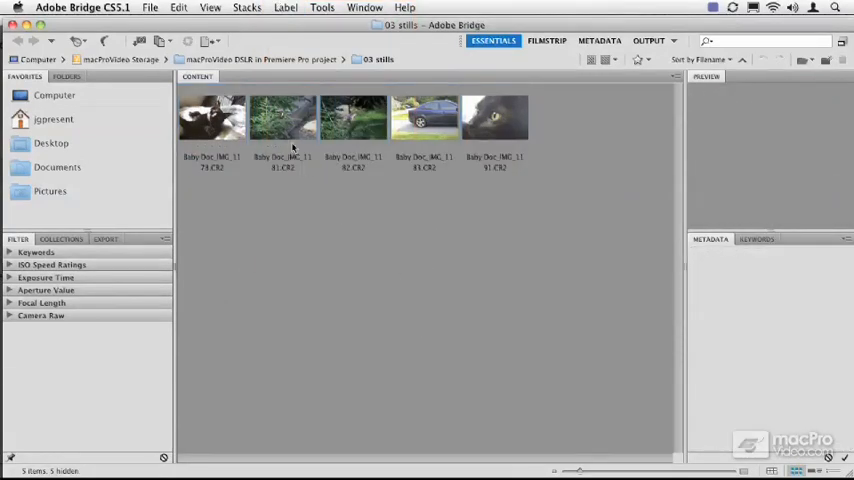
click(282, 118)
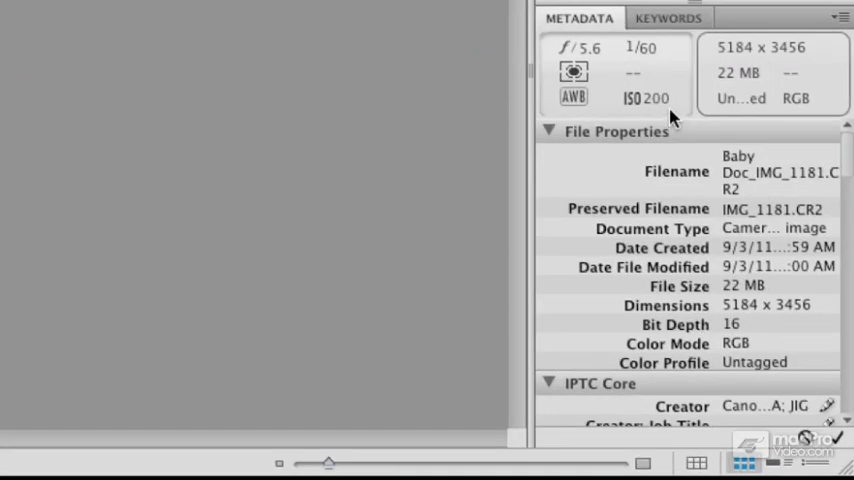
mouse_move(693, 324)
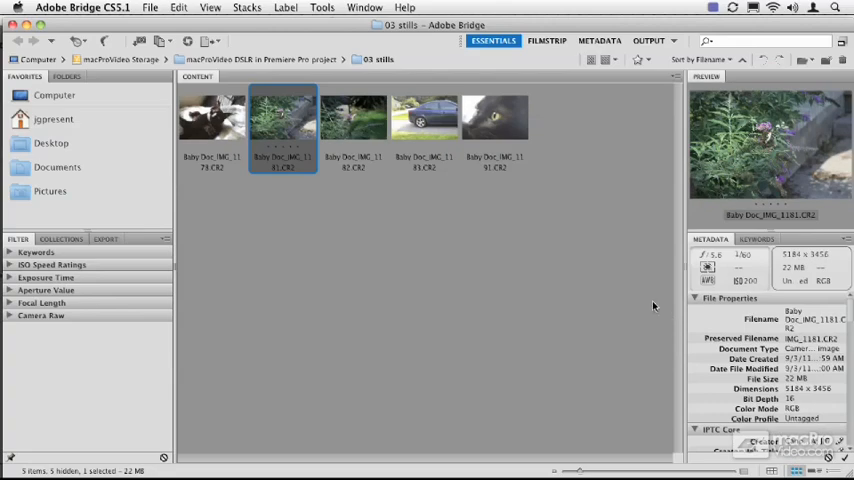
Reselect the five renamed stills and open the Tools menu for Photoshop
click(571, 120)
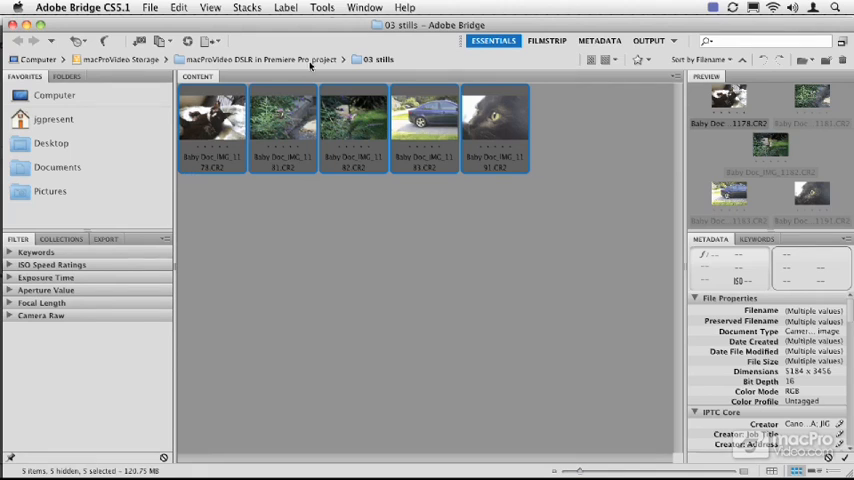
click(322, 9)
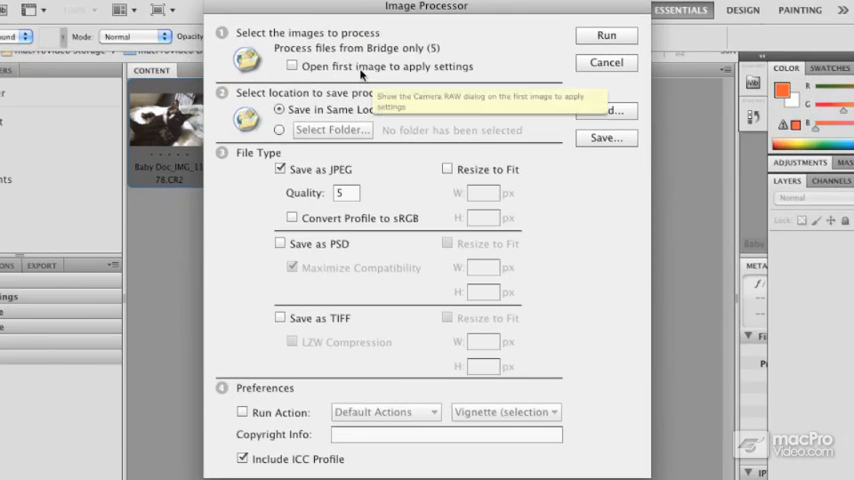
Run Image Processor saving quality-5 JPEGs without opening the first image
click(289, 66)
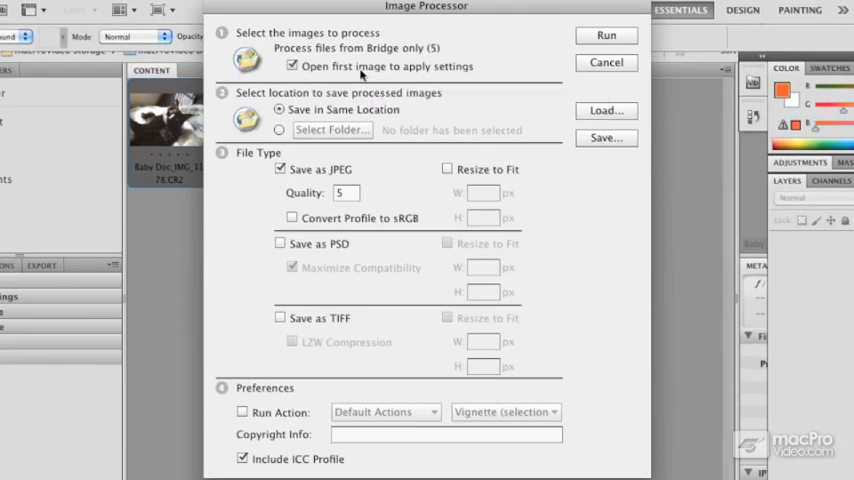
click(292, 66)
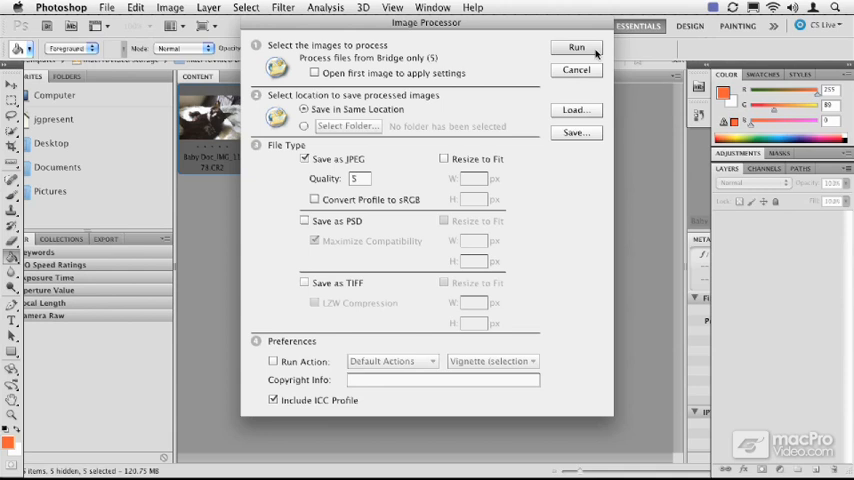
click(579, 45)
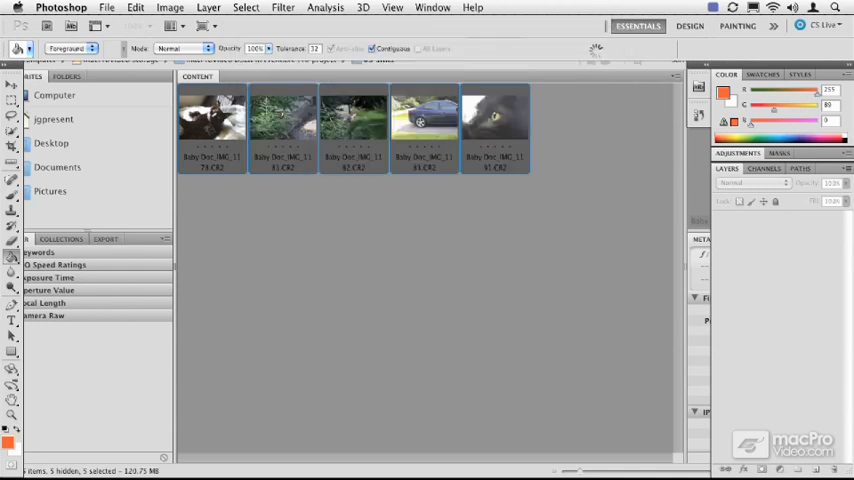